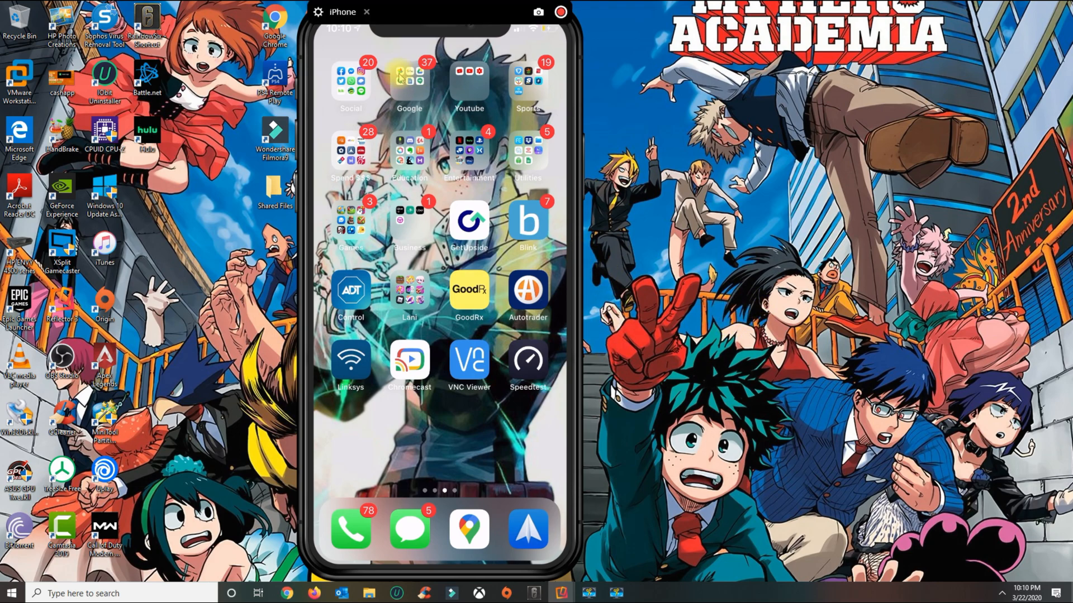
# Launch Facebook from the Social folder so the news feed appears
pyautogui.click(350, 81)
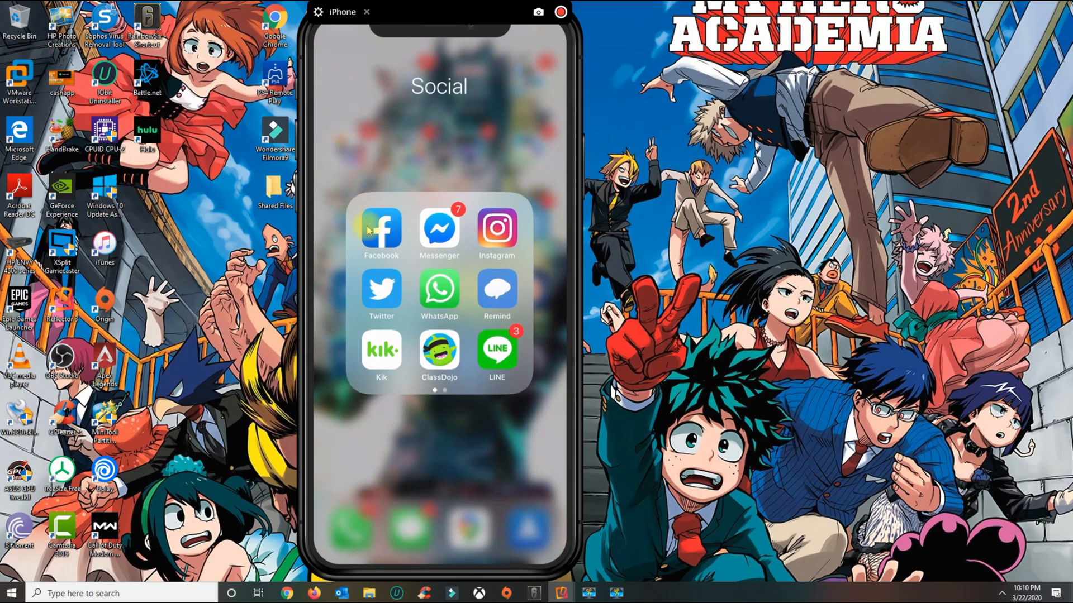
pyautogui.click(380, 228)
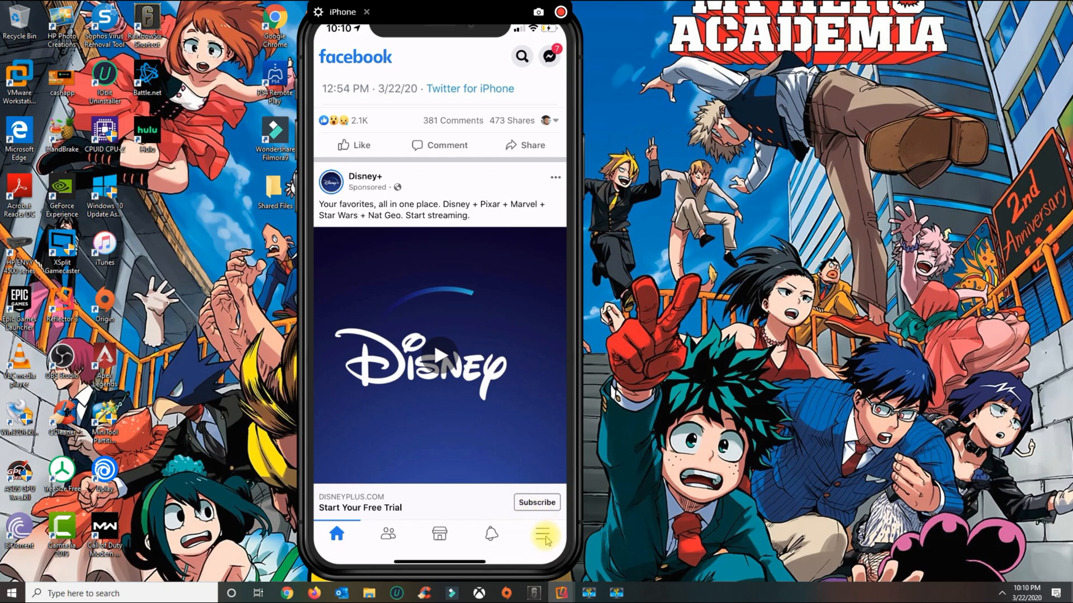
# Reach the Geekcrewbuilds business page through the Menu shortcuts
pyautogui.click(544, 534)
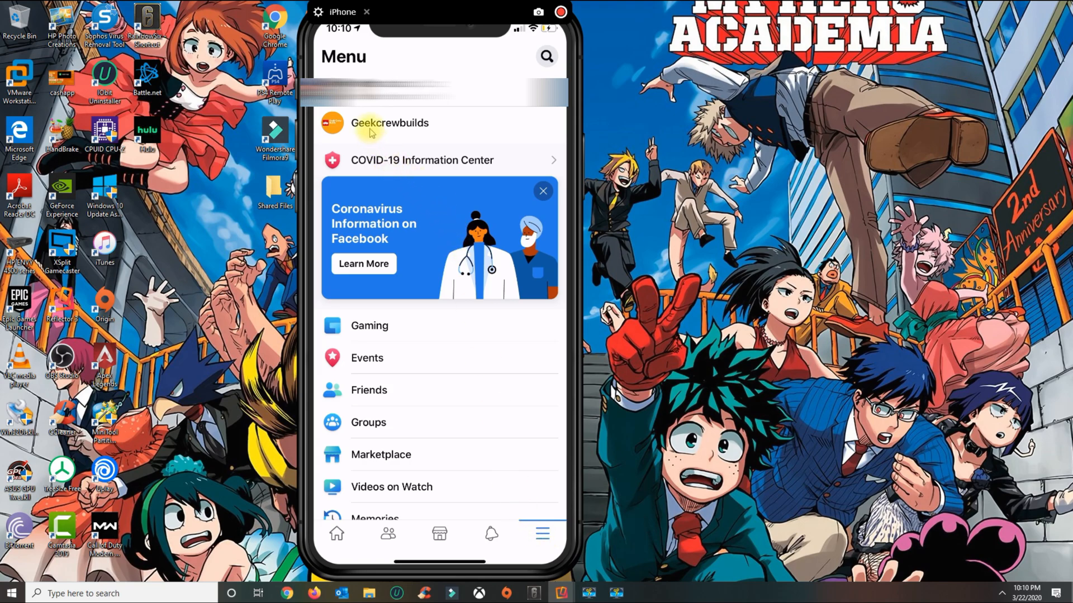
pyautogui.click(389, 122)
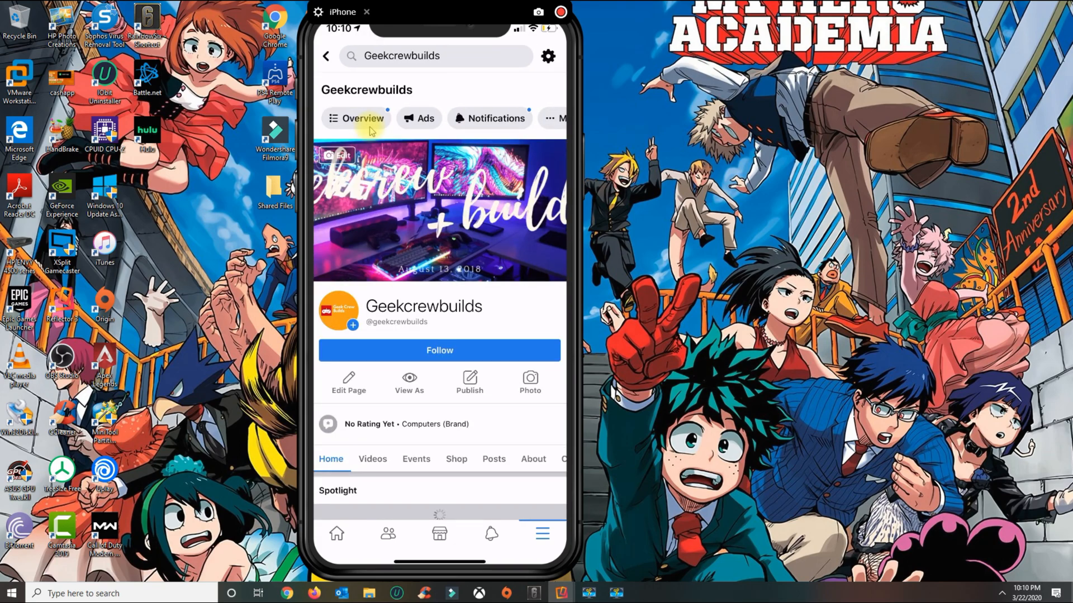
pyautogui.moveTo(548, 56)
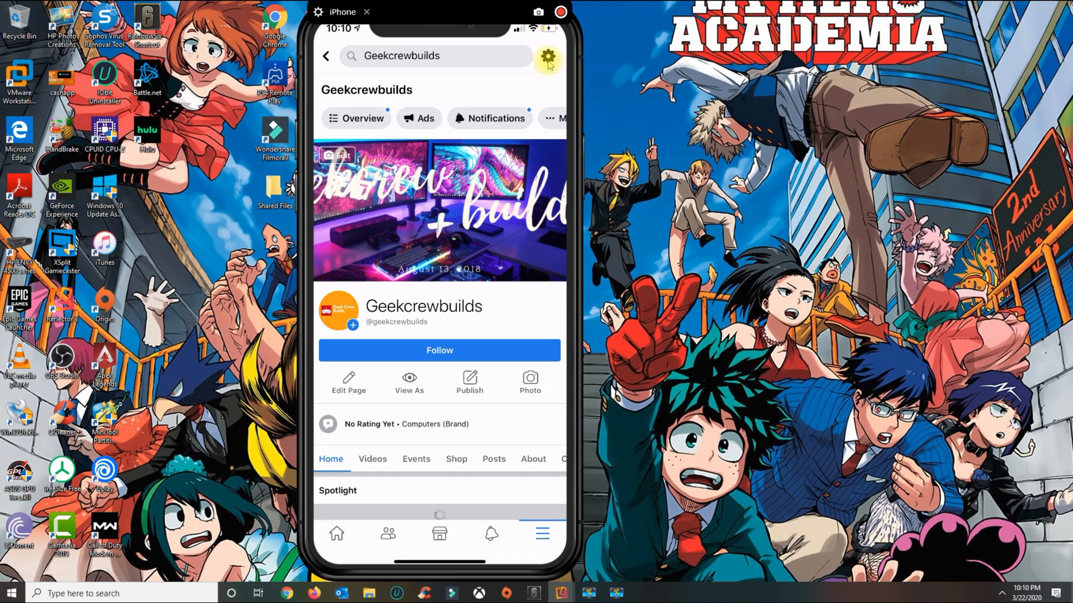
# Go to page Settings, General, Remove Page and choose 'Permanently delete Geekcrewbuilds'
pyautogui.click(547, 57)
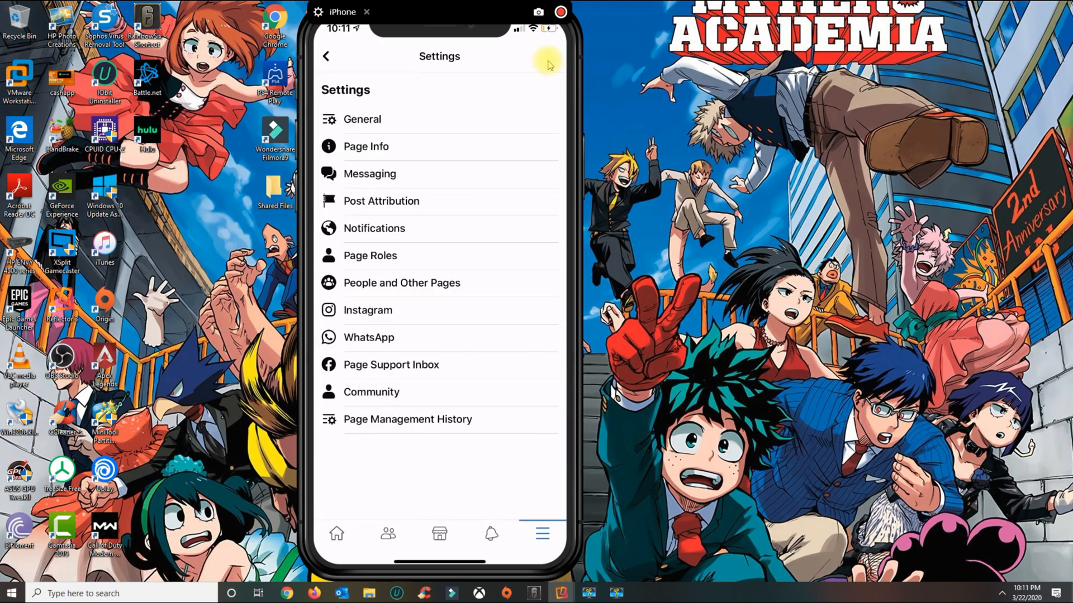
pyautogui.moveTo(363, 126)
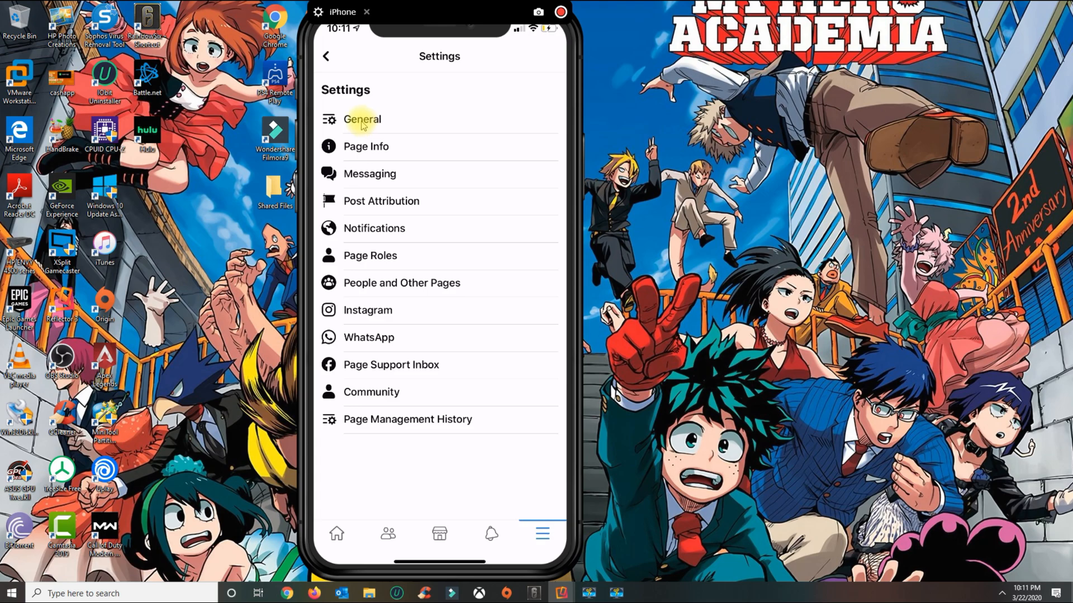
pyautogui.click(362, 120)
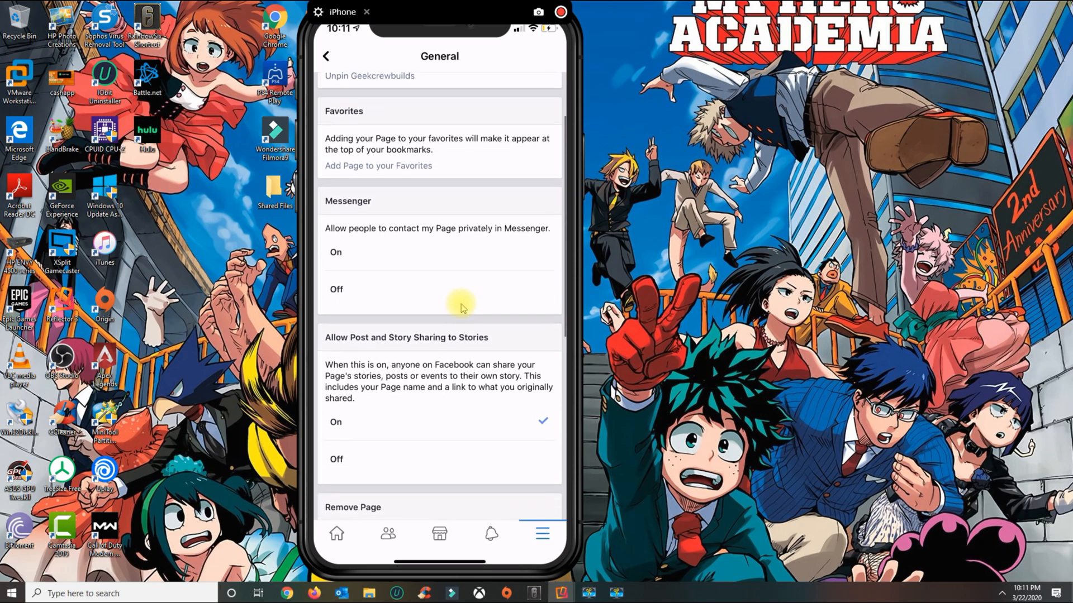
pyautogui.scroll(-3)
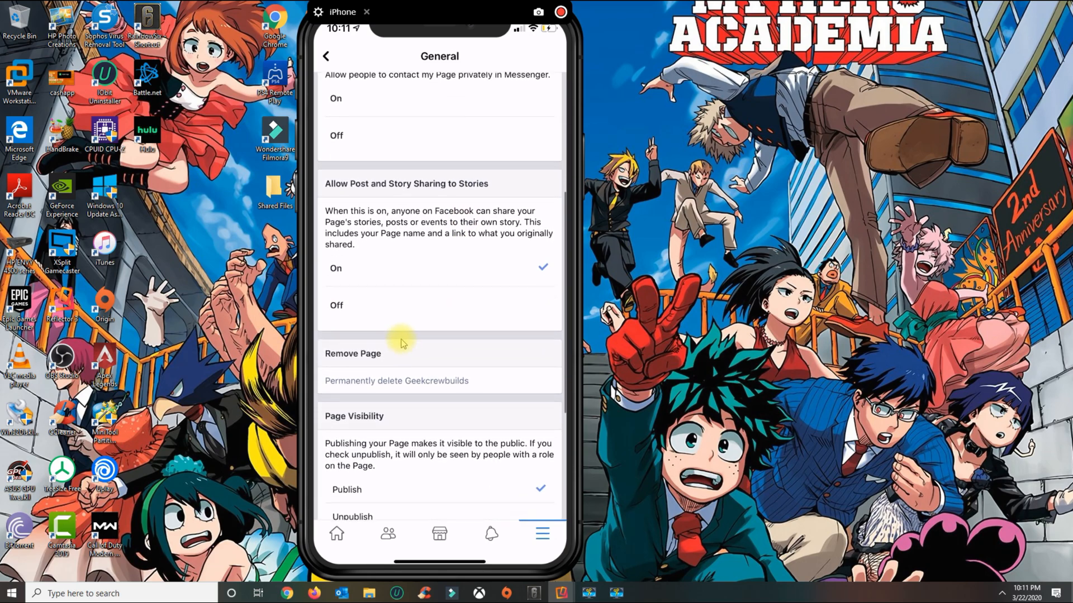
pyautogui.scroll(-3)
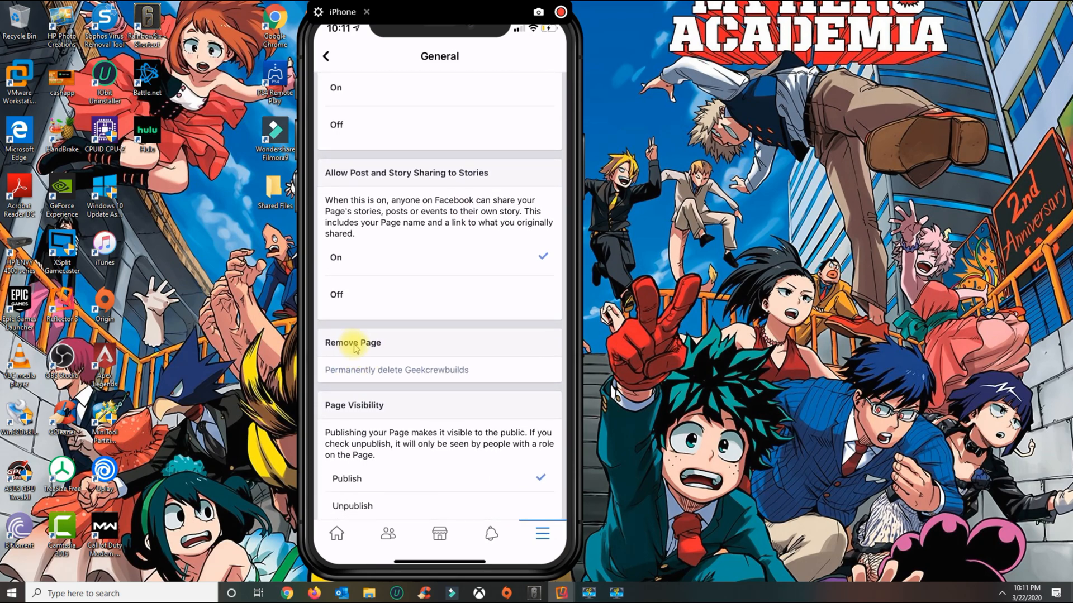
pyautogui.moveTo(377, 378)
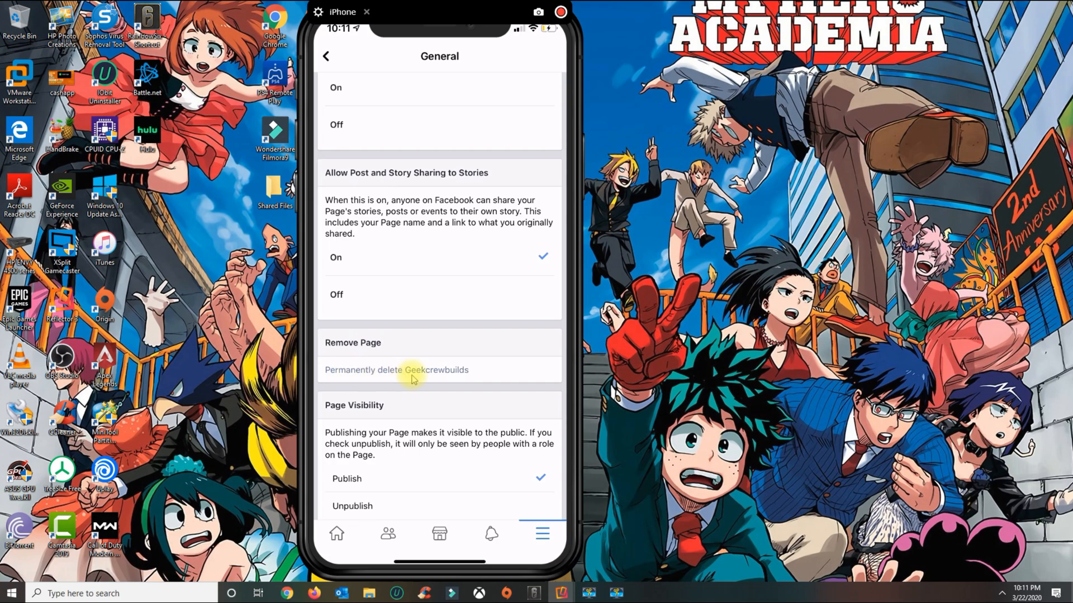
pyautogui.click(395, 369)
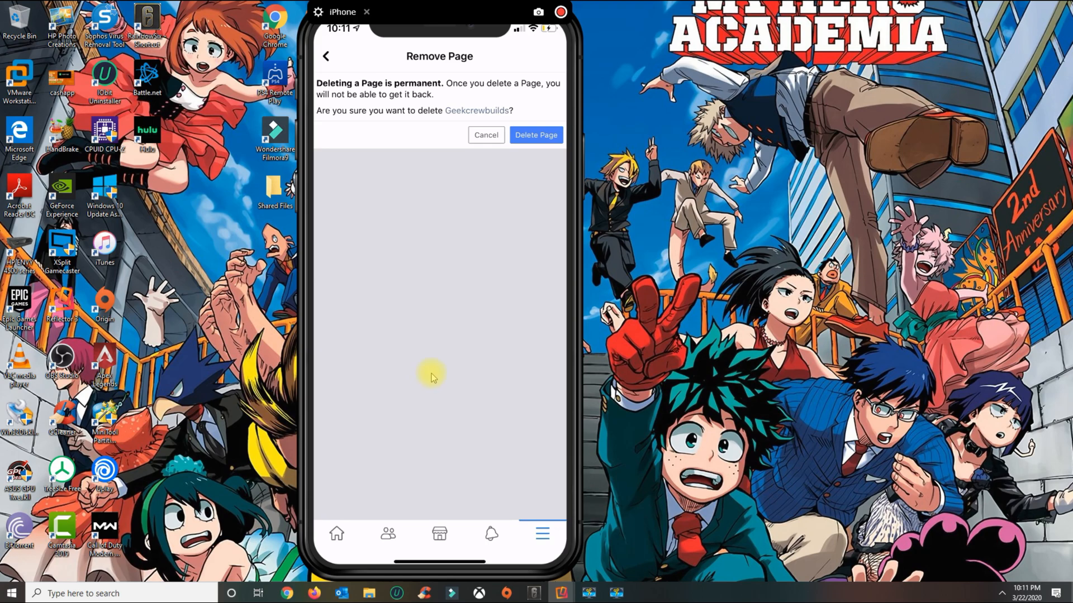
pyautogui.moveTo(490, 96)
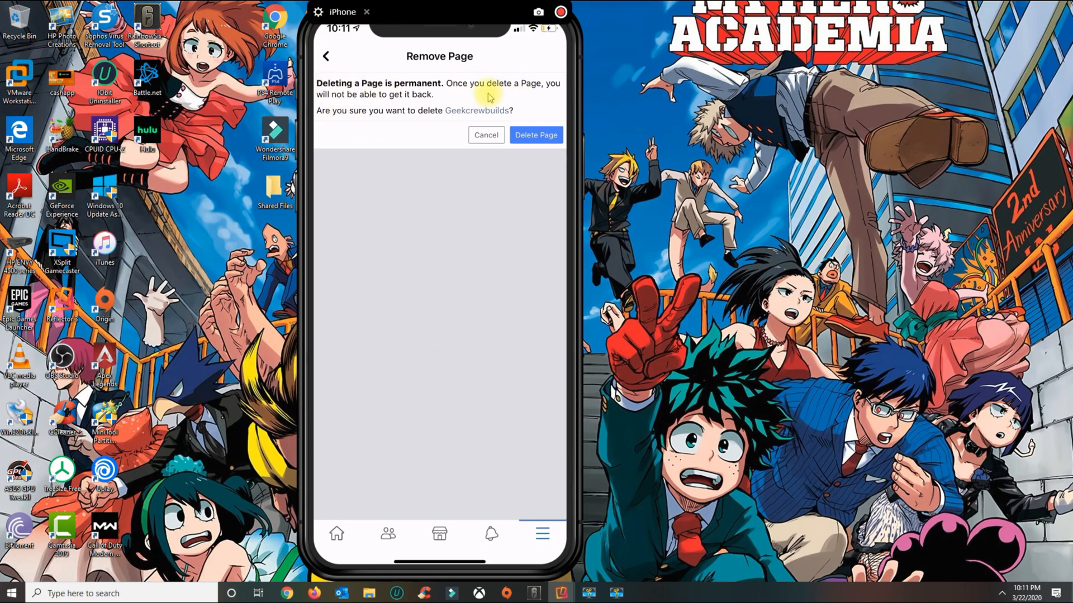
pyautogui.moveTo(407, 110)
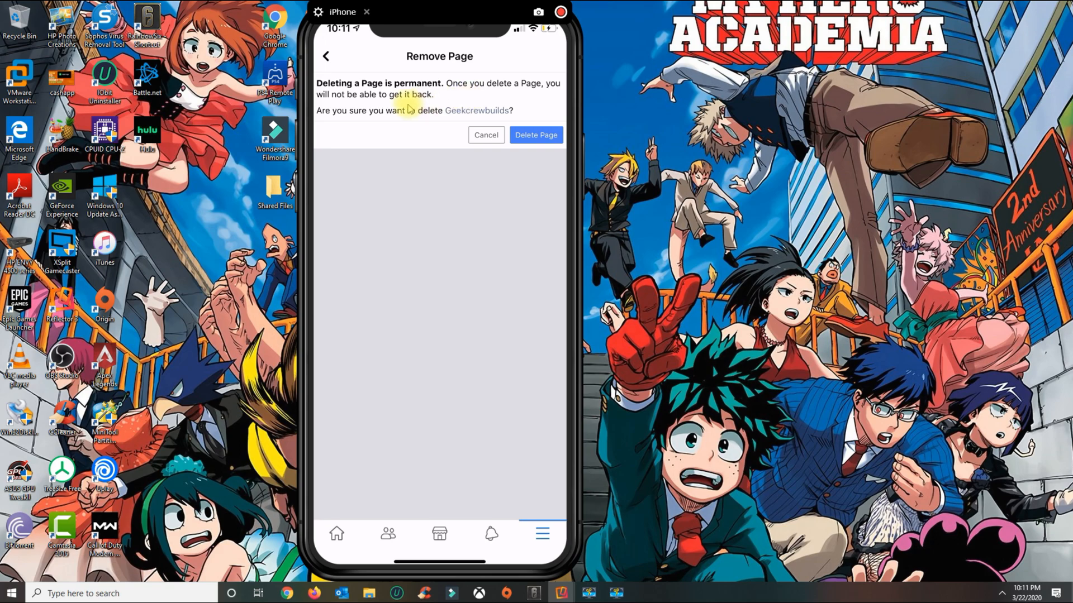
pyautogui.moveTo(442, 117)
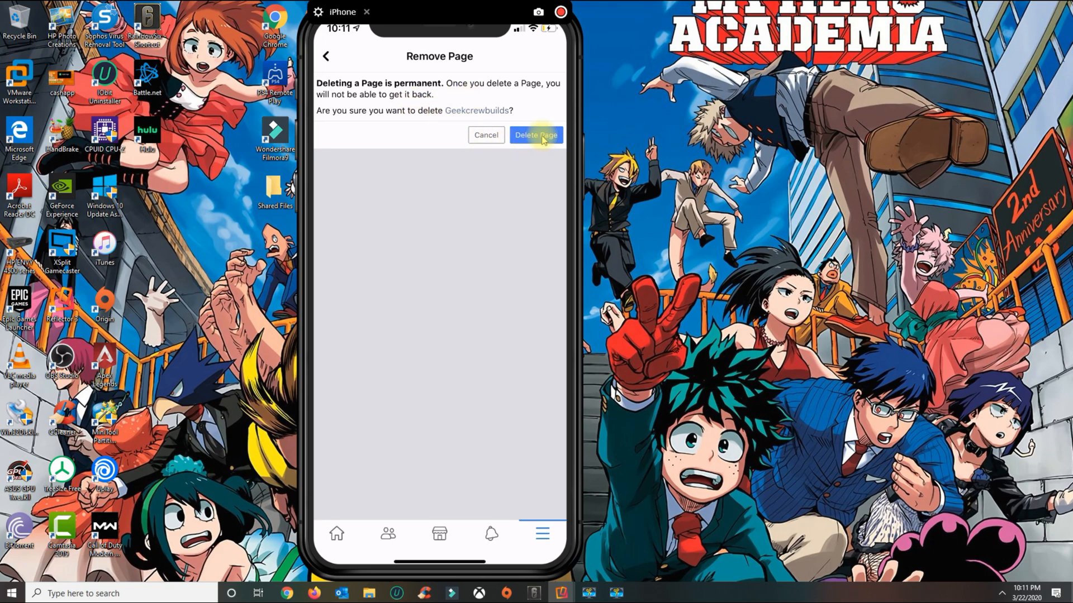
# Confirm with Delete Page so Geekcrewbuilds is permanently deleted
pyautogui.click(536, 135)
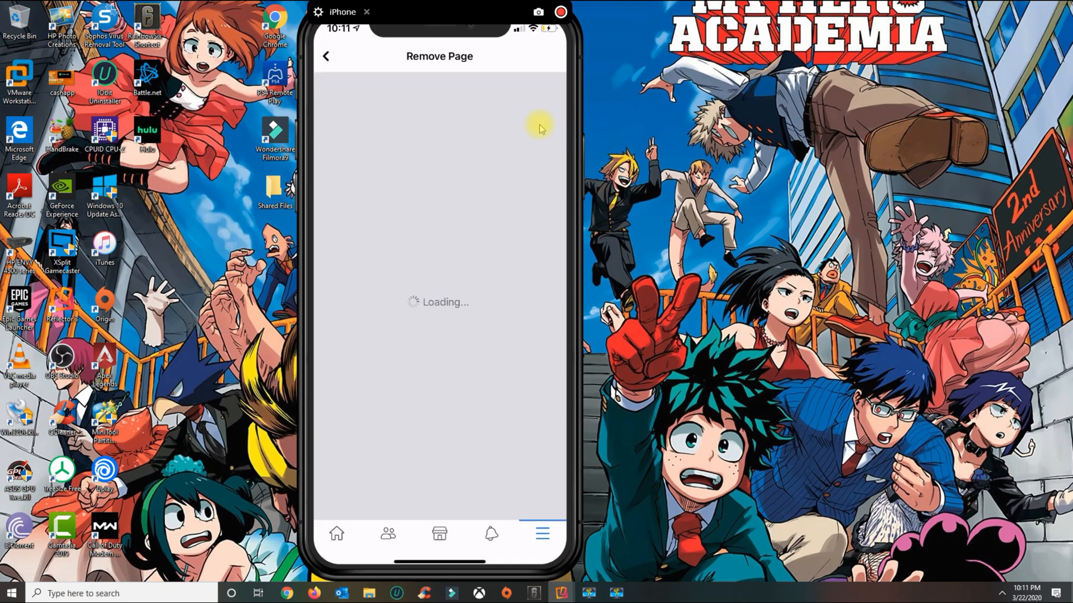
pyautogui.click(536, 136)
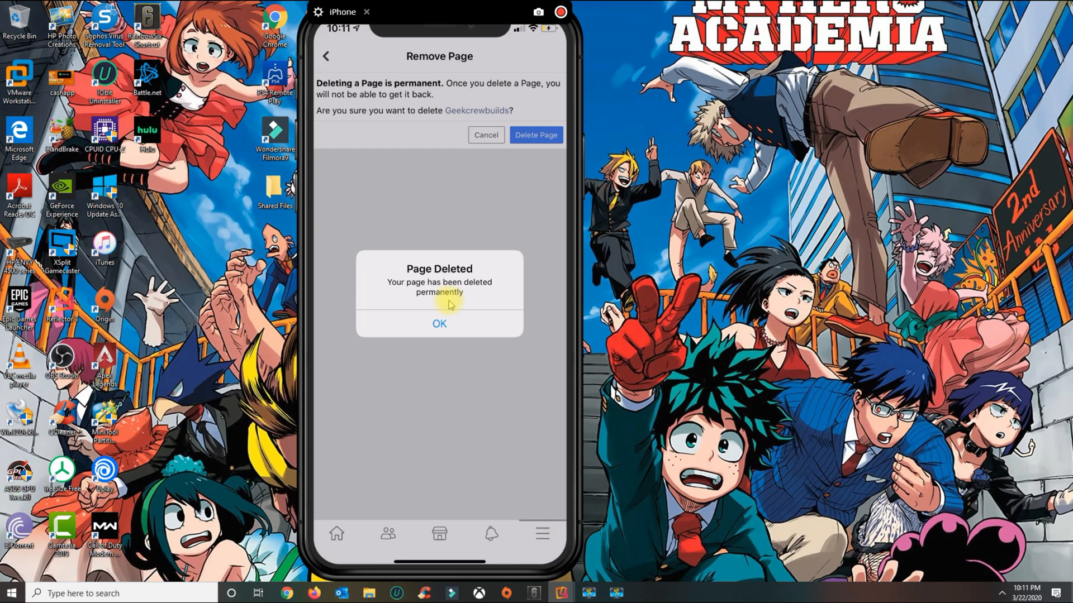
pyautogui.moveTo(437, 305)
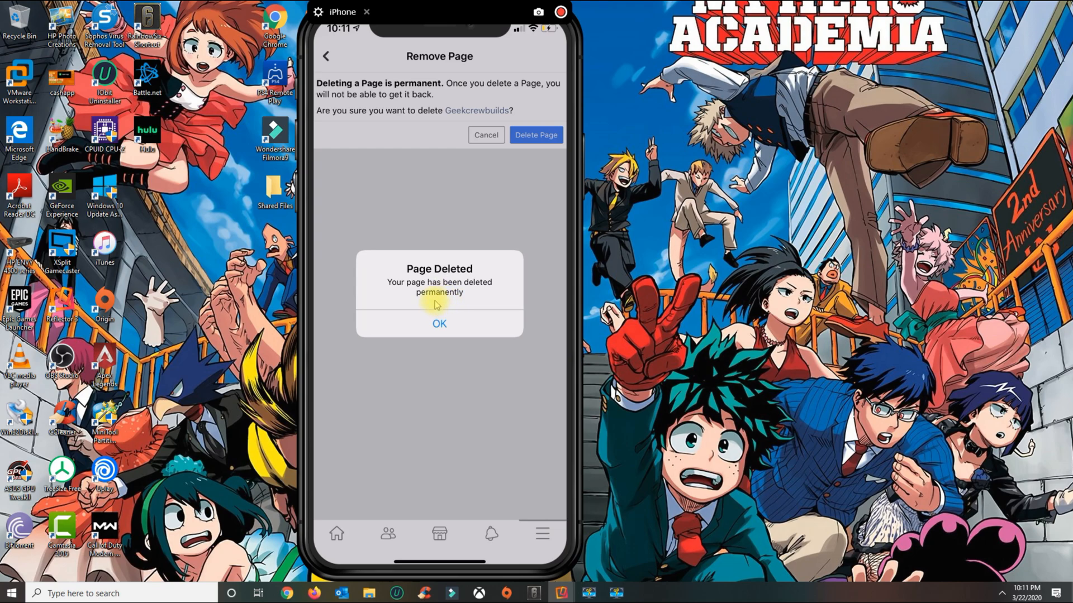
# Dismiss the Page Deleted notice with OK, returning to Facebook's main menu
pyautogui.click(438, 324)
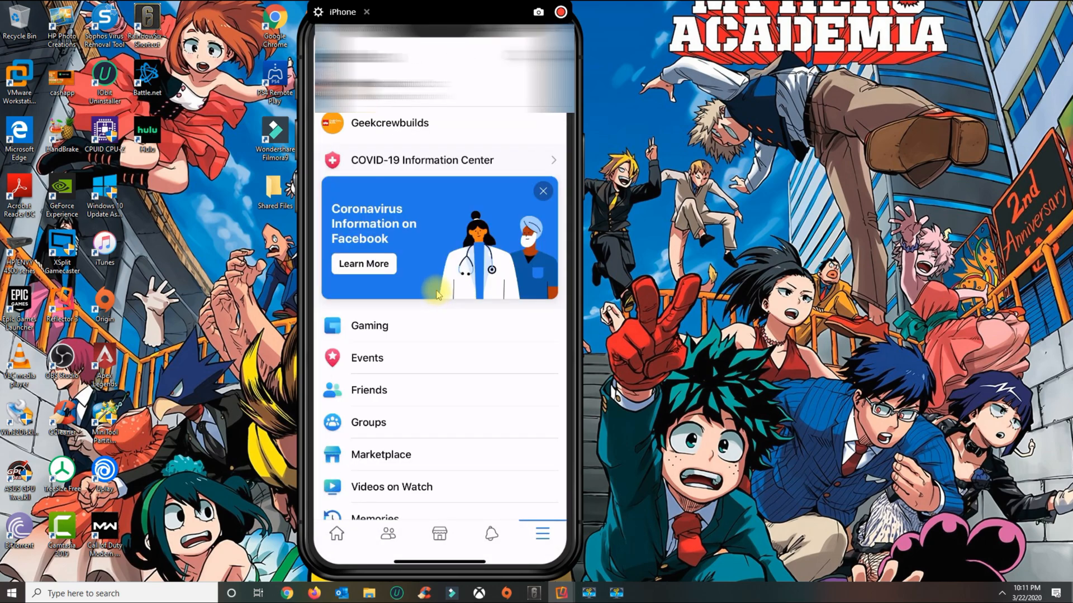
pyautogui.moveTo(426, 301)
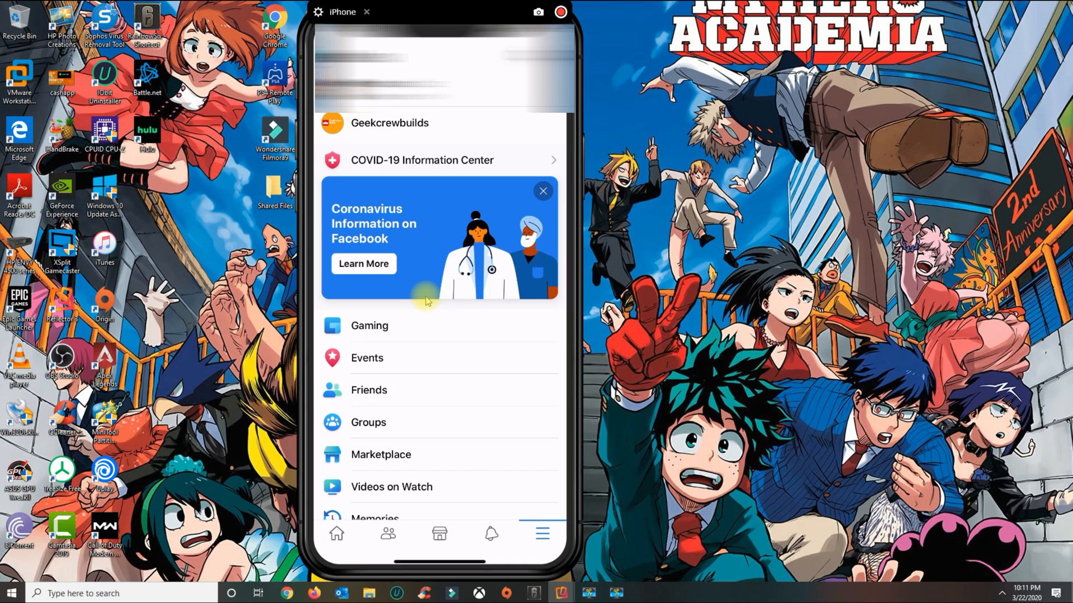
pyautogui.moveTo(454, 276)
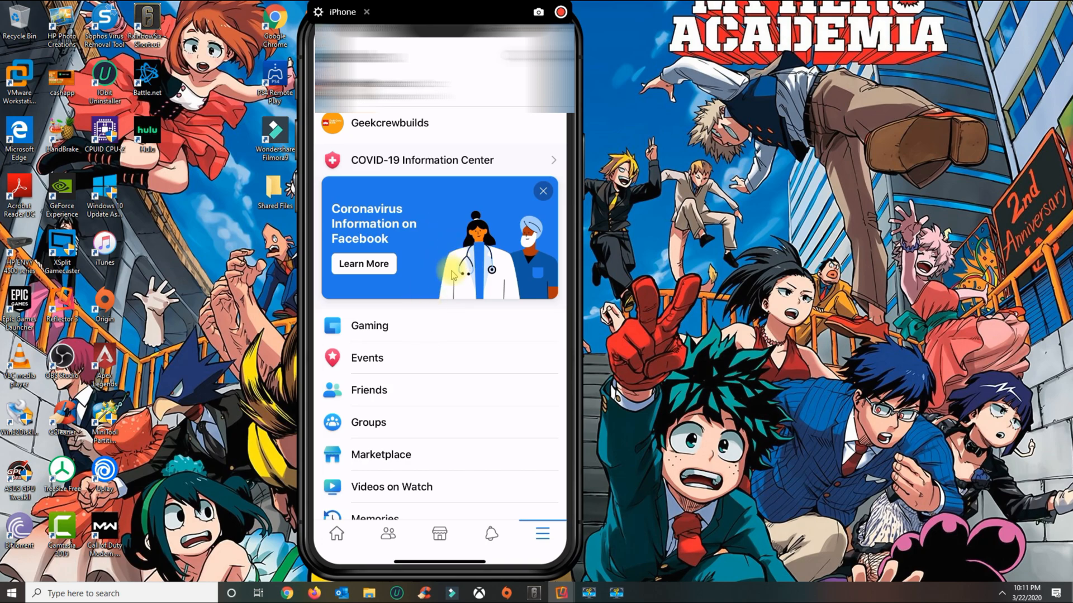
pyautogui.moveTo(477, 208)
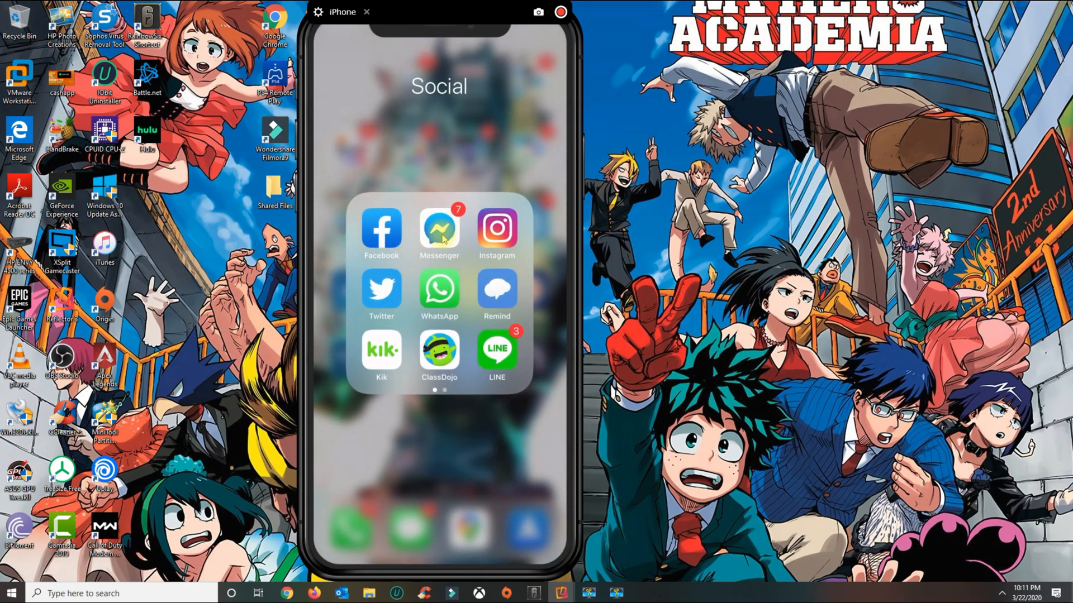
pyautogui.moveTo(516, 287)
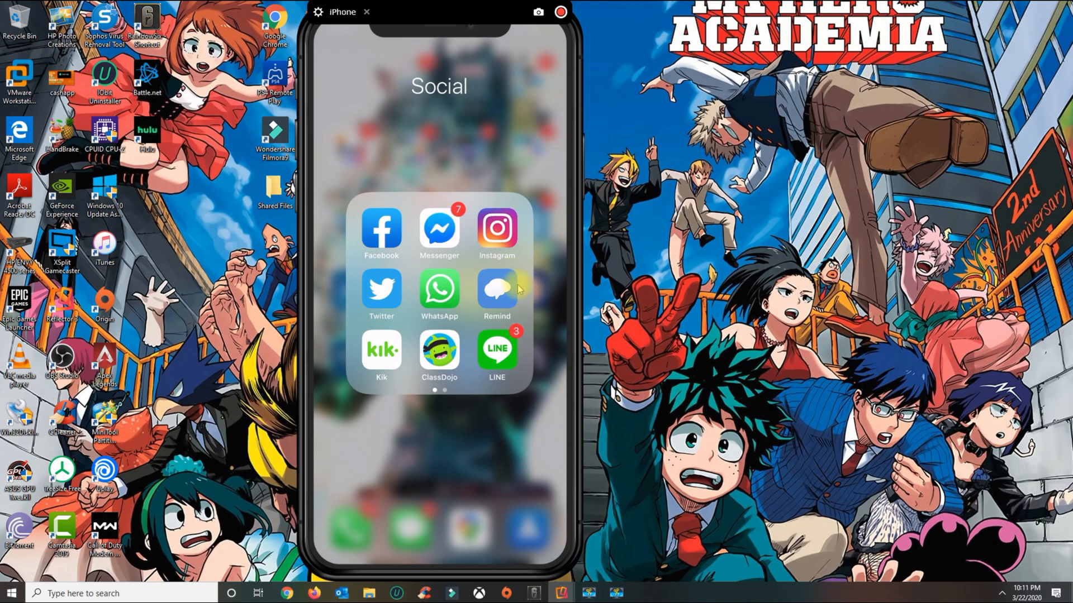